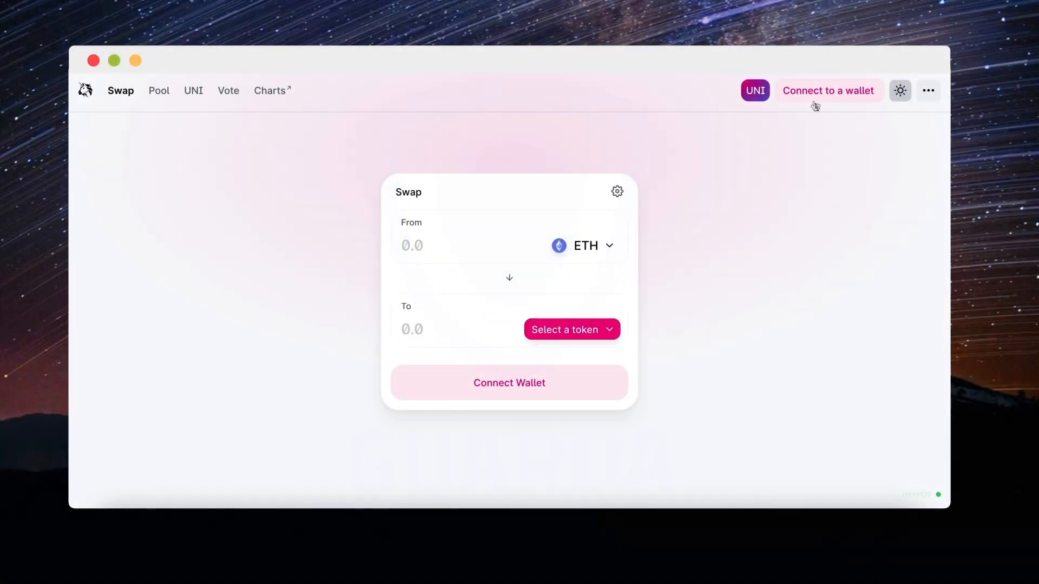
# Begin connecting a wallet from the header so the WalletConnect QR code appears.
pyautogui.click(828, 91)
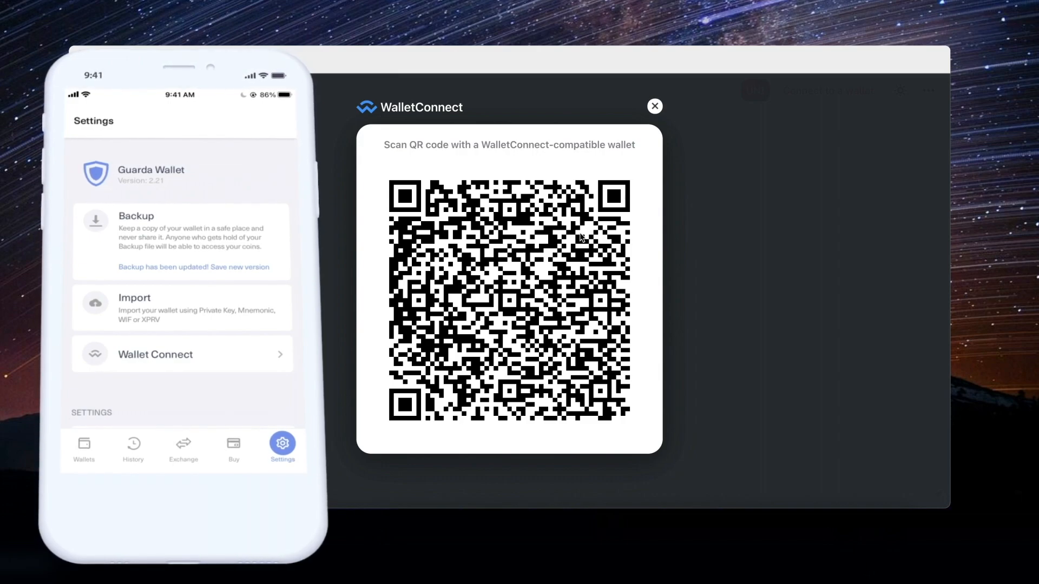
# Scan the QR with Guarda's WalletConnect scanner, then search the token list for 'geth'.
pyautogui.click(181, 355)
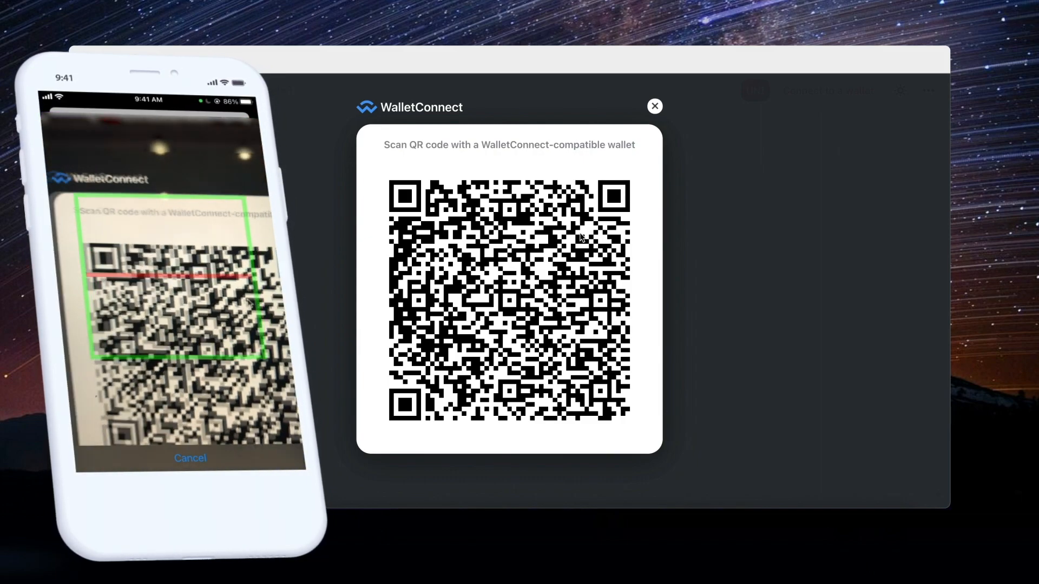
pyautogui.click(654, 106)
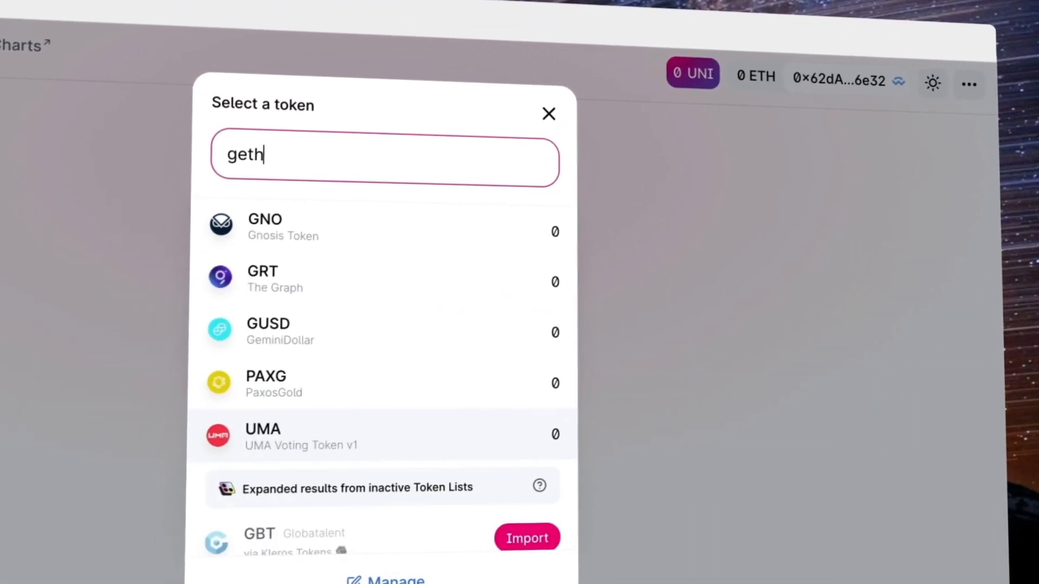
# Leave the token search and go to the Compound dashboard with its markets.
pyautogui.click(528, 538)
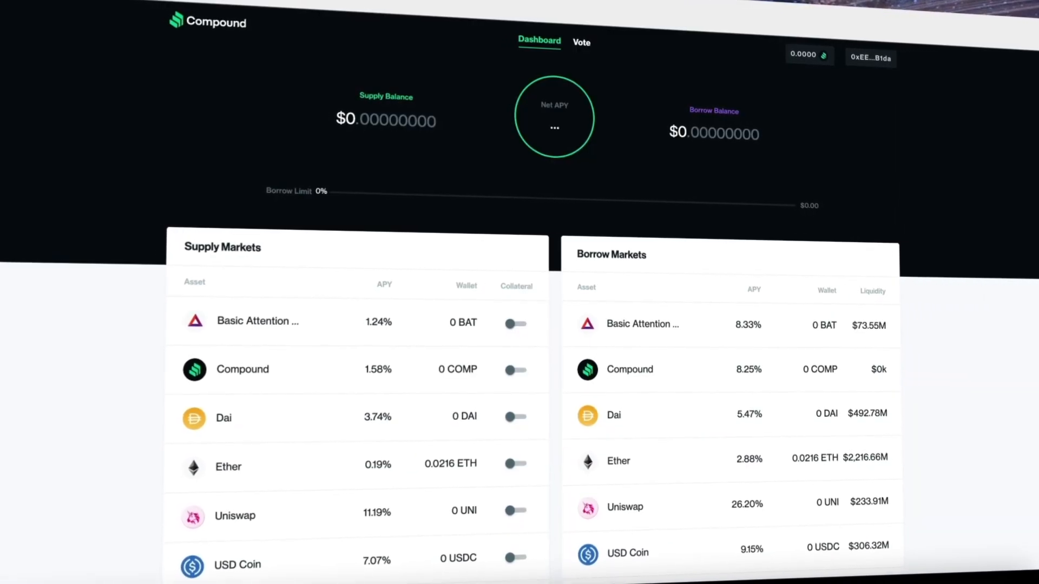
# Connect the Guarda wallet to Compound via WalletConnect and show the COMP balance summary.
pyautogui.click(869, 57)
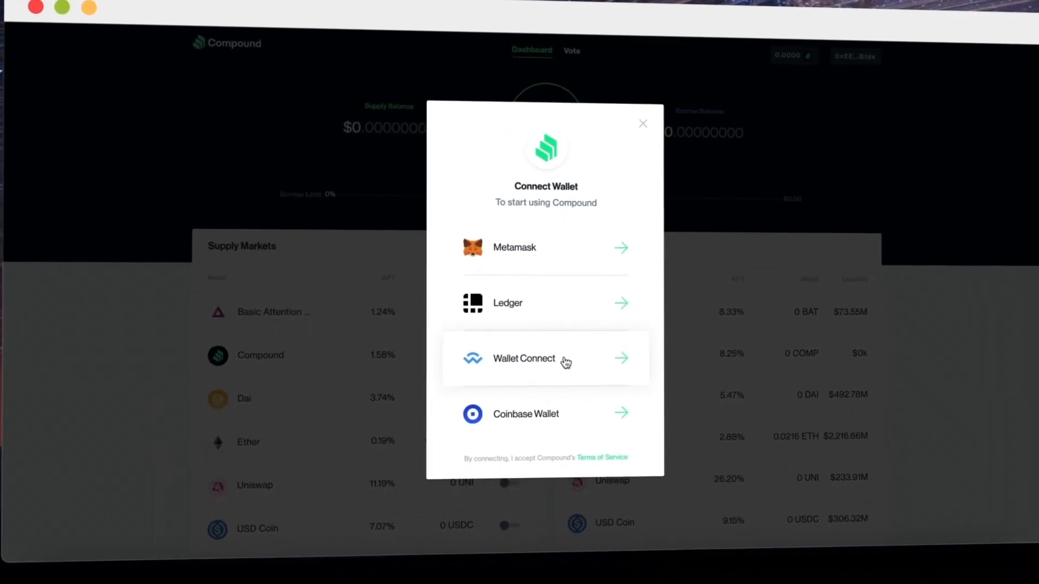
pyautogui.click(523, 358)
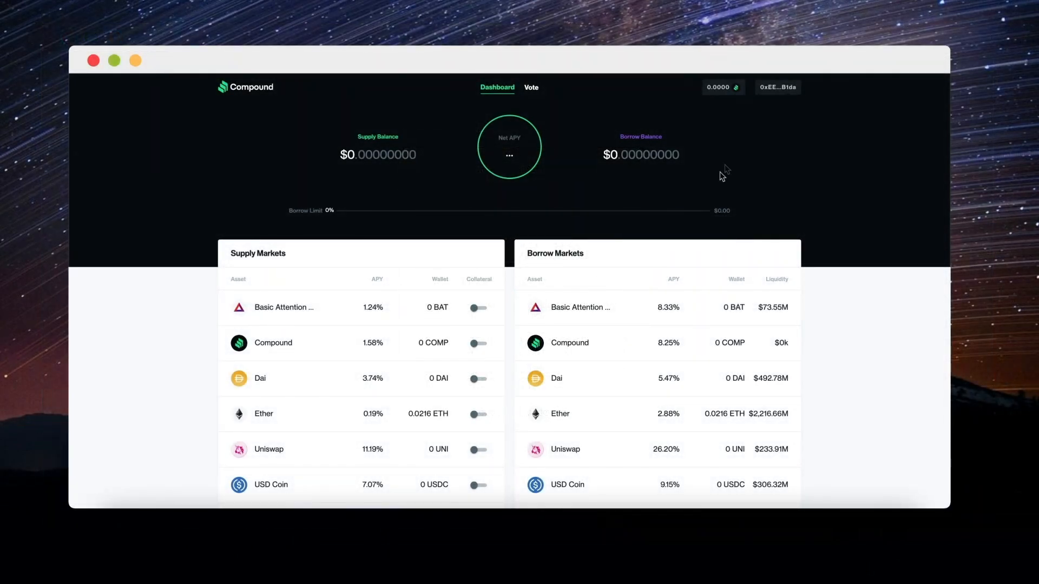
pyautogui.click(718, 87)
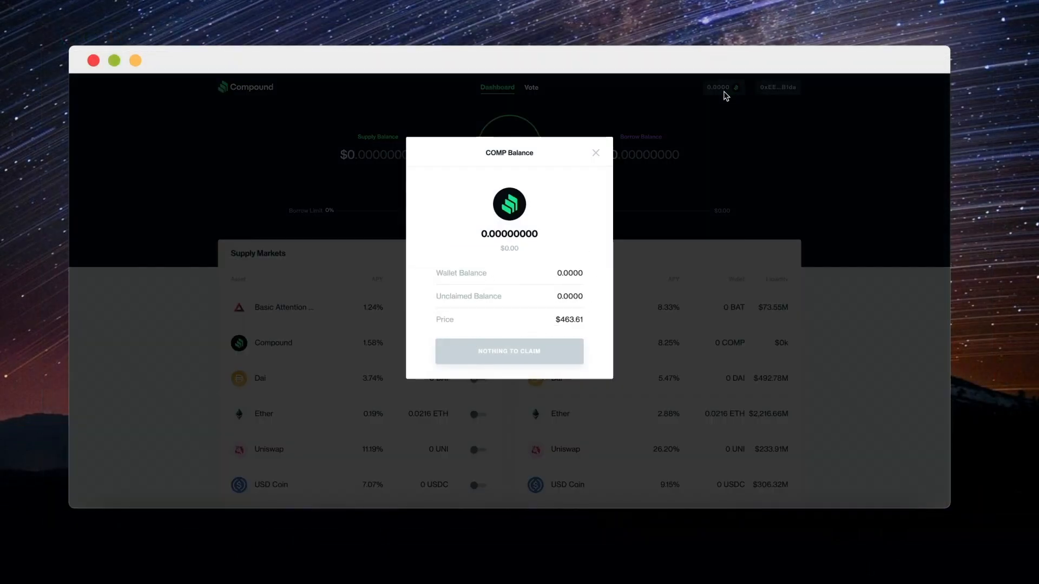